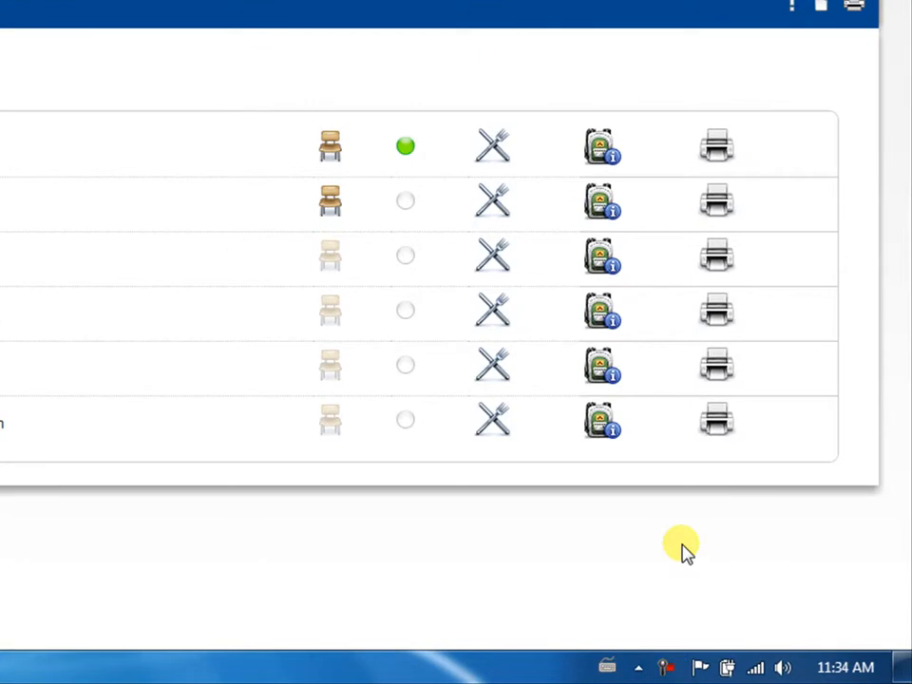
pyautogui.moveTo(603, 147)
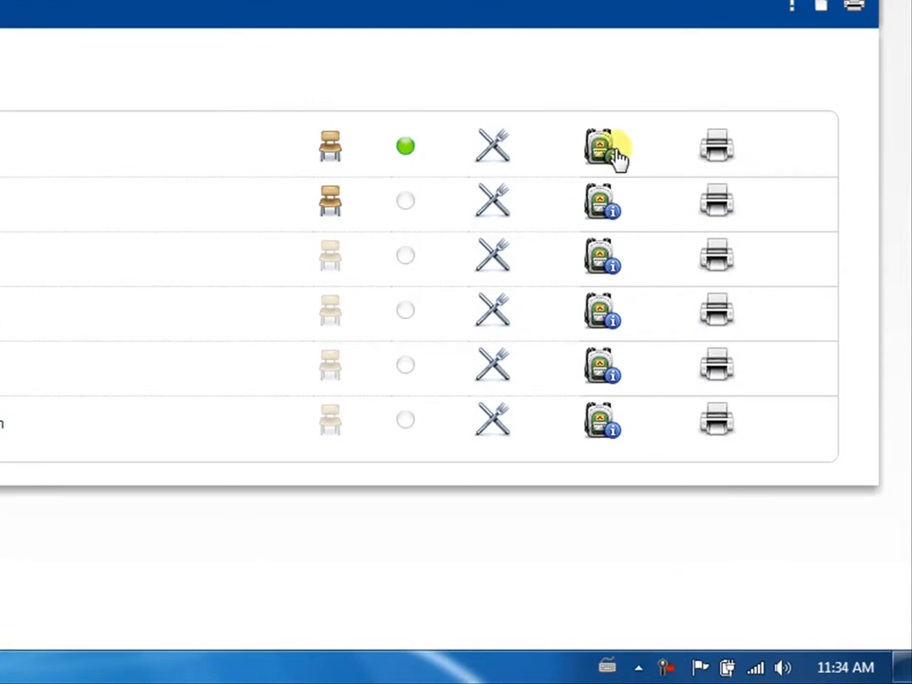
# Go to Student Information for the Homeroom AM class from the start page.
pyautogui.click(600, 147)
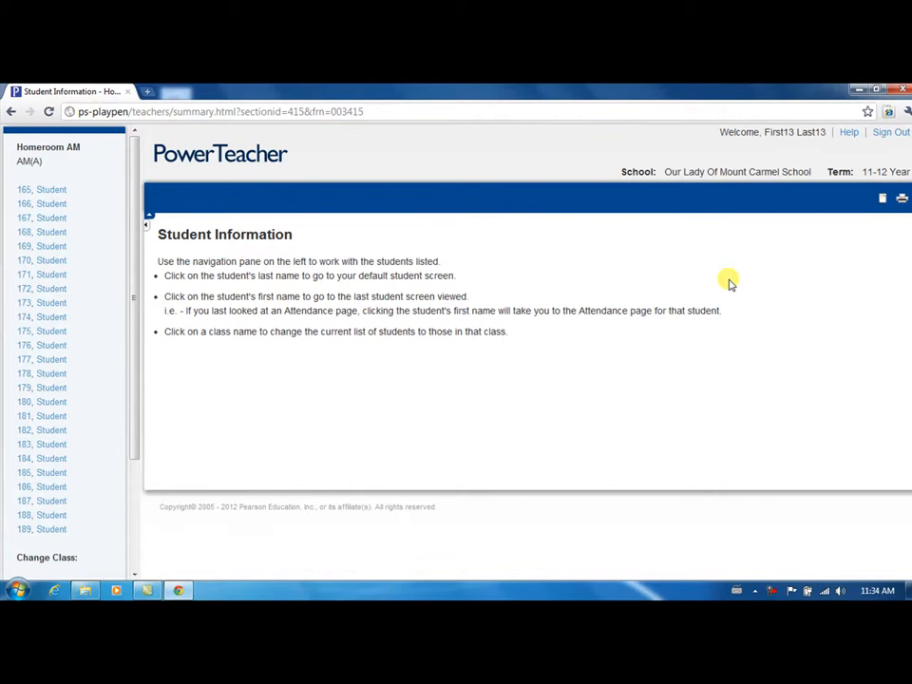
pyautogui.moveTo(715, 287)
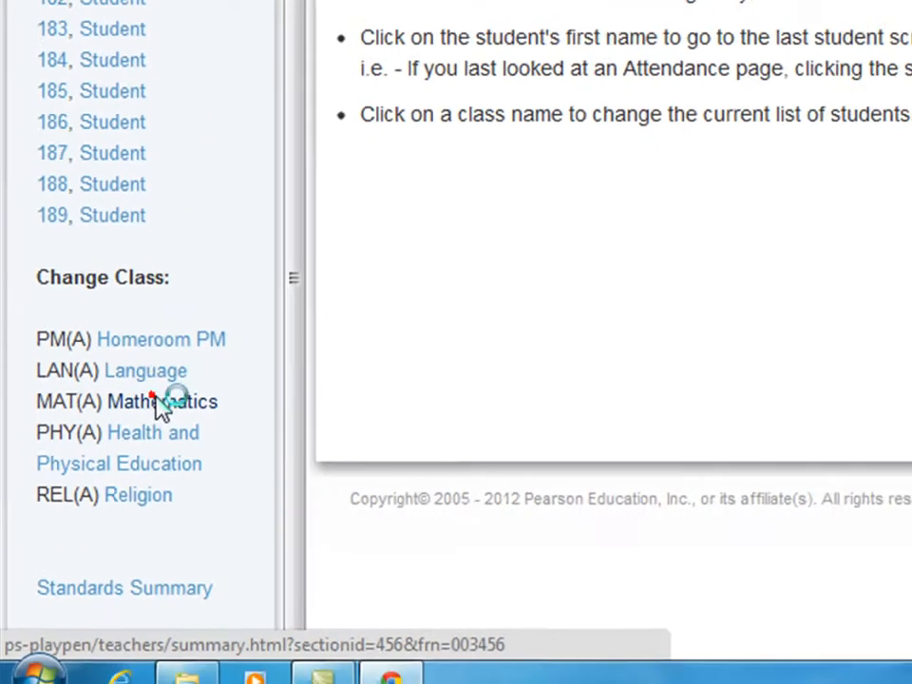
# Change the class to Mathematics and bring up student 168's schedule page.
pyautogui.click(161, 401)
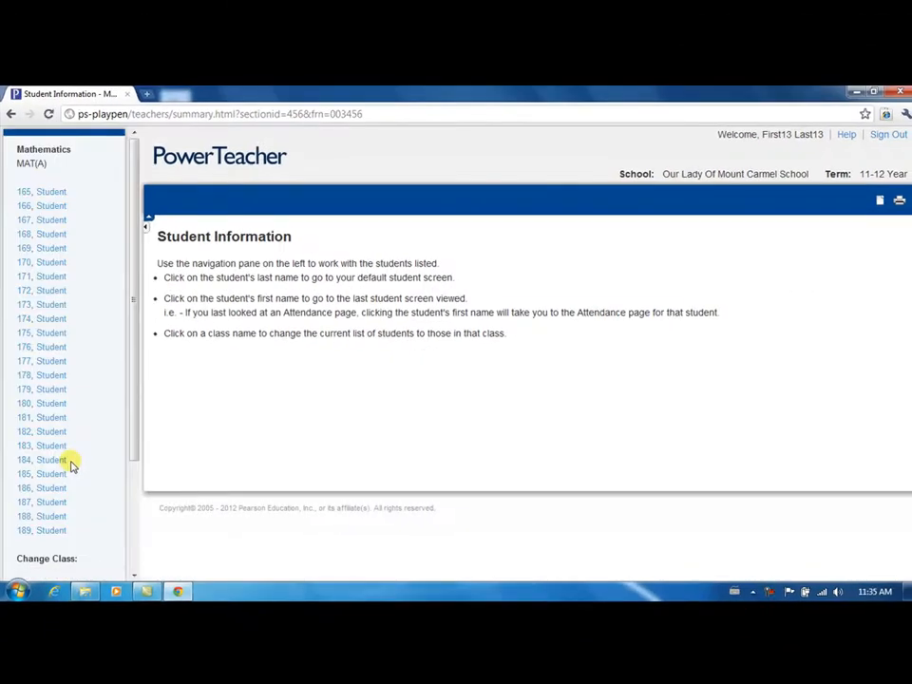
pyautogui.moveTo(90, 378)
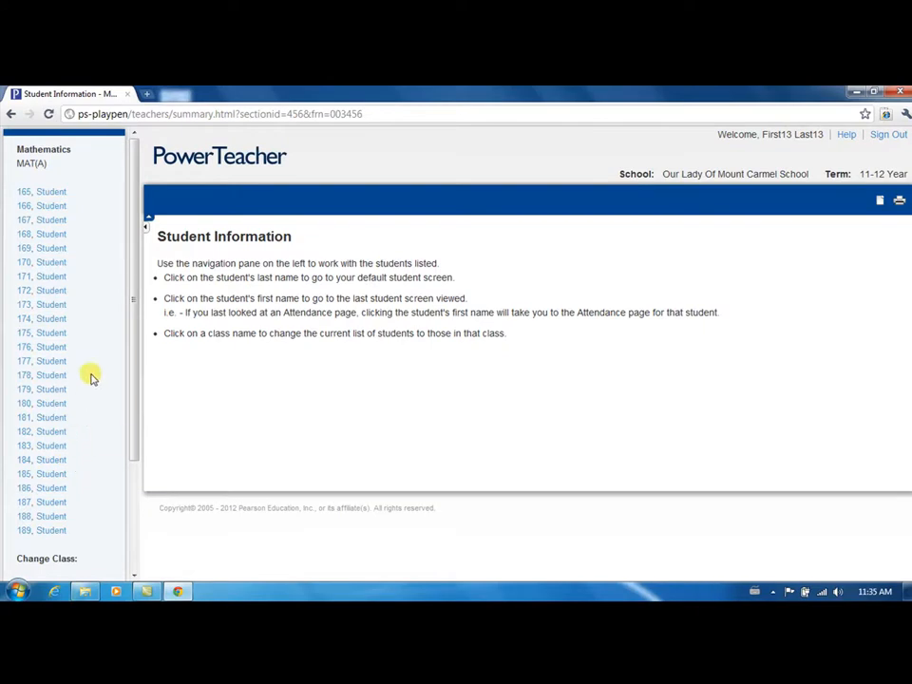
pyautogui.click(40, 233)
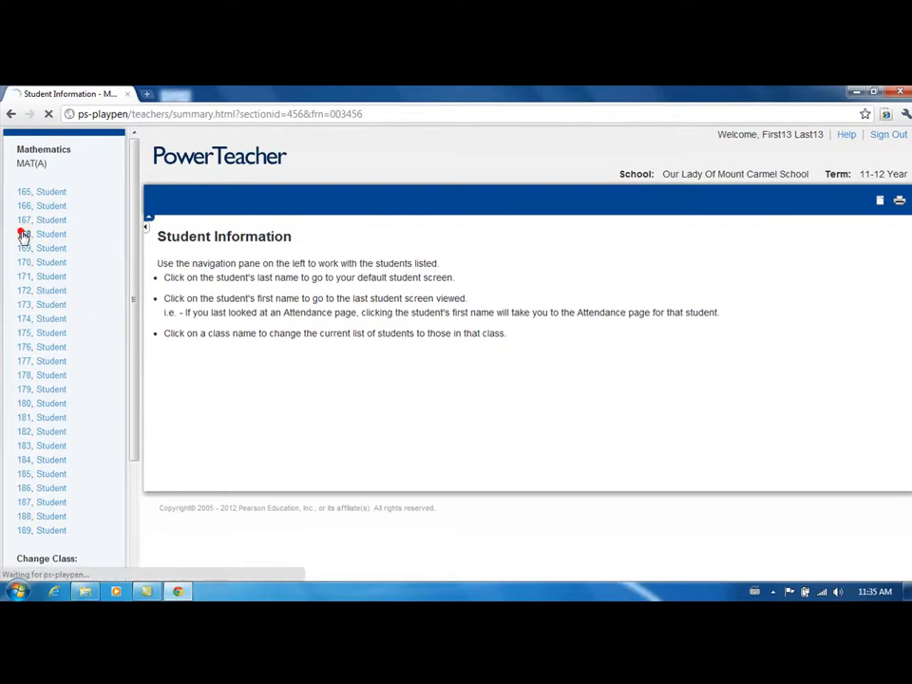
pyautogui.click(22, 234)
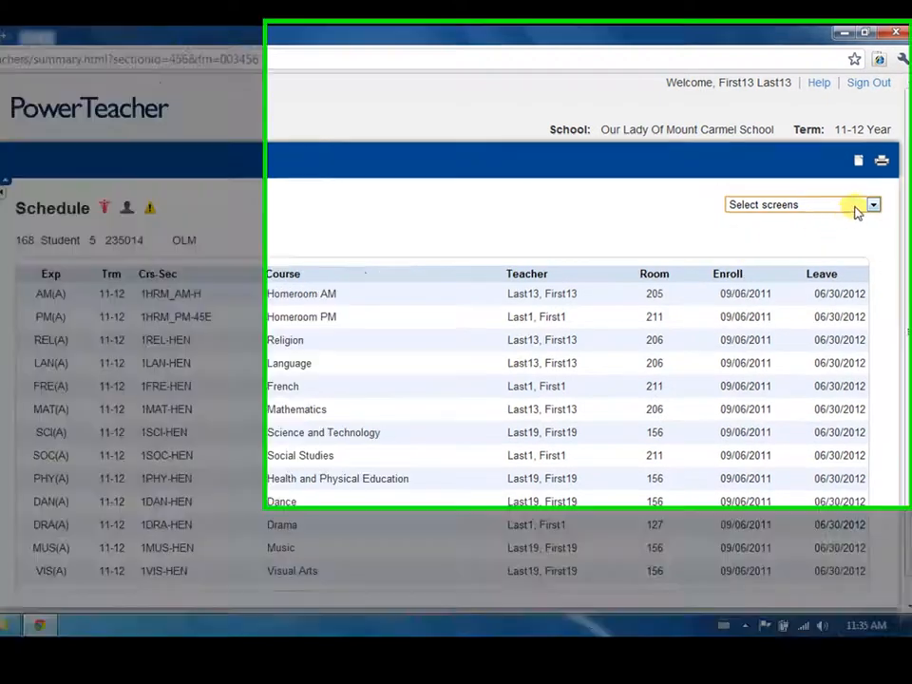
# Show the Demographics screen and review residence, parent/guardian and emergency contact sections.
pyautogui.click(872, 204)
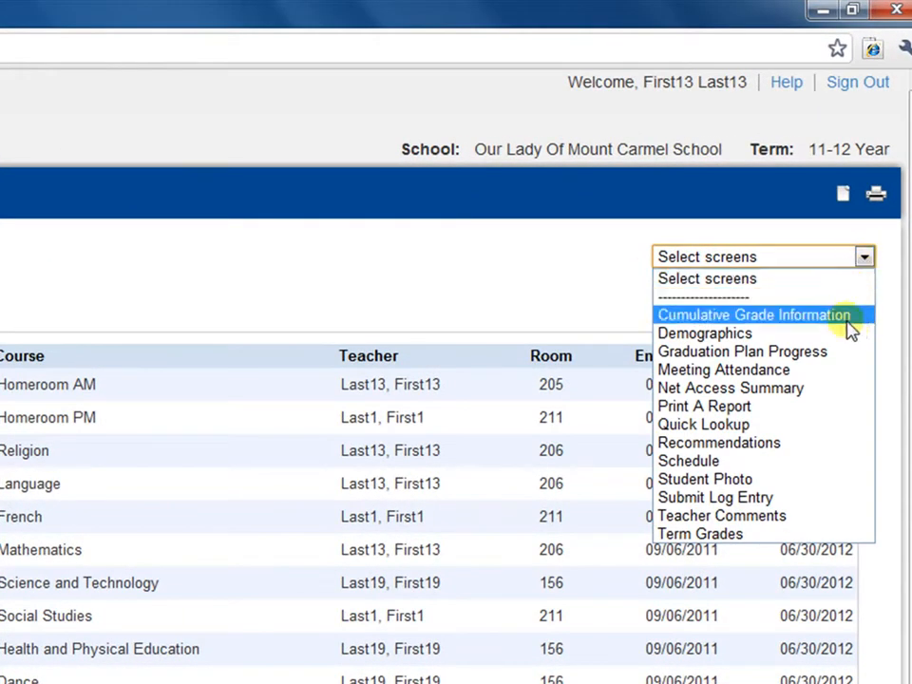
pyautogui.click(704, 333)
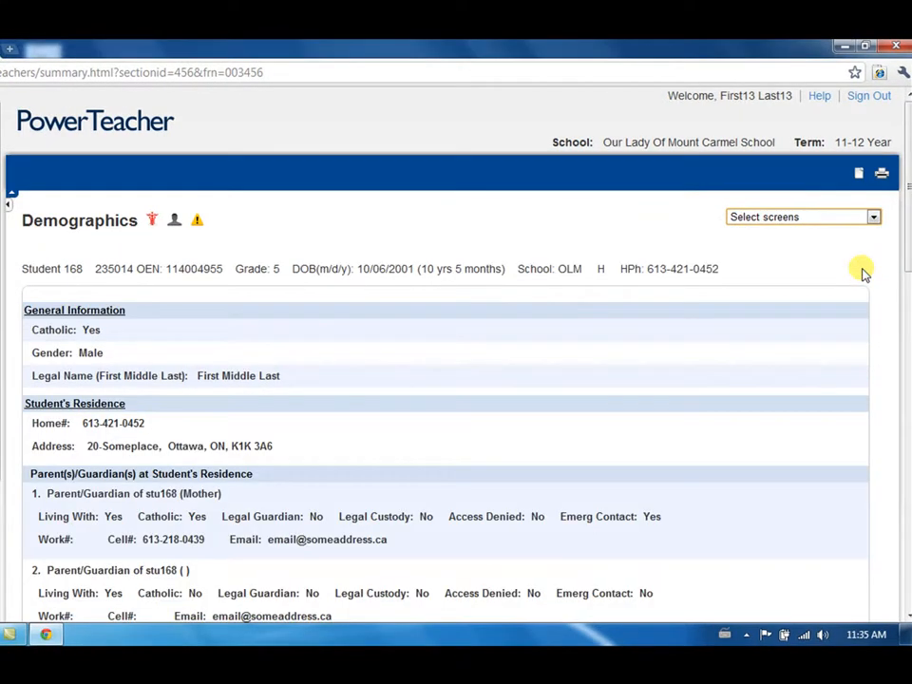
pyautogui.scroll(-3)
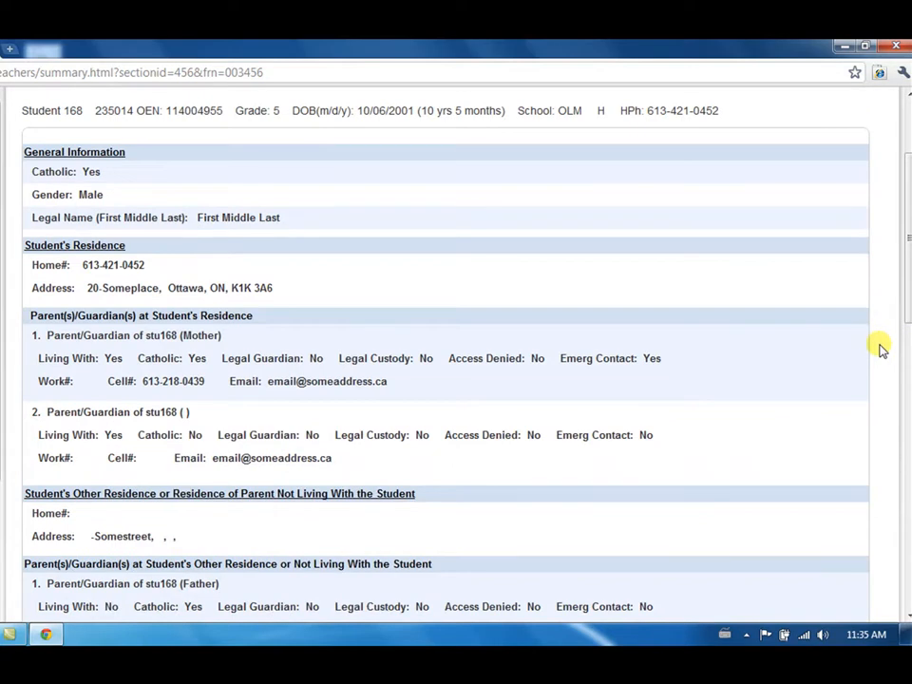
pyautogui.scroll(-3)
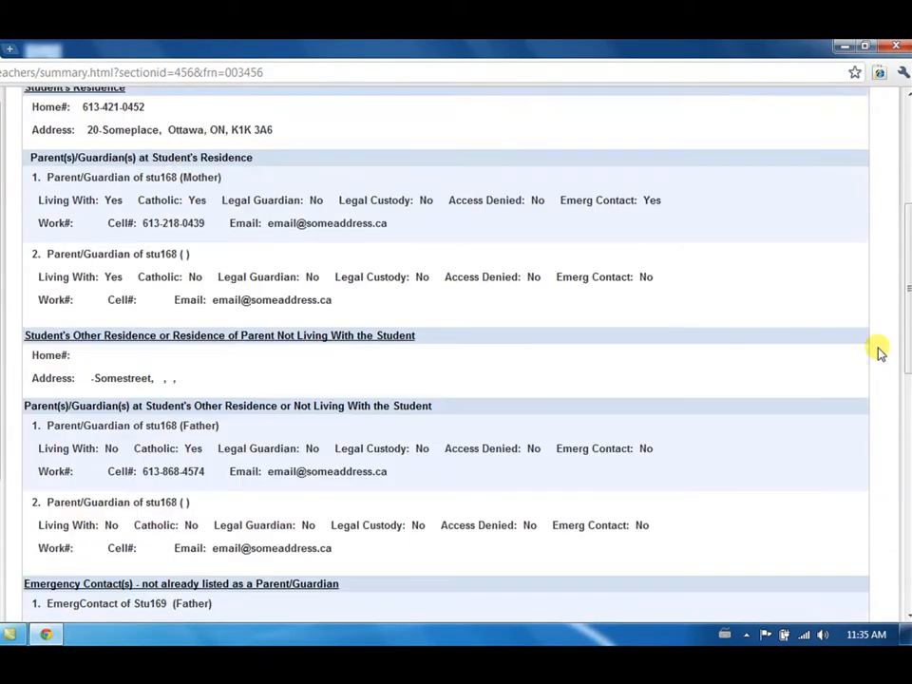
pyautogui.scroll(3)
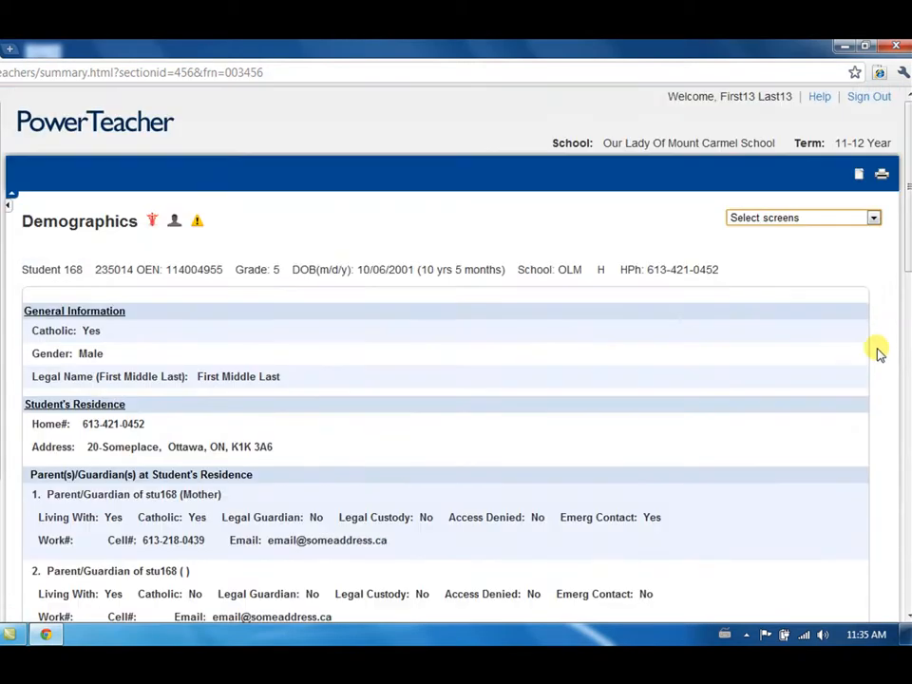
pyautogui.moveTo(166, 243)
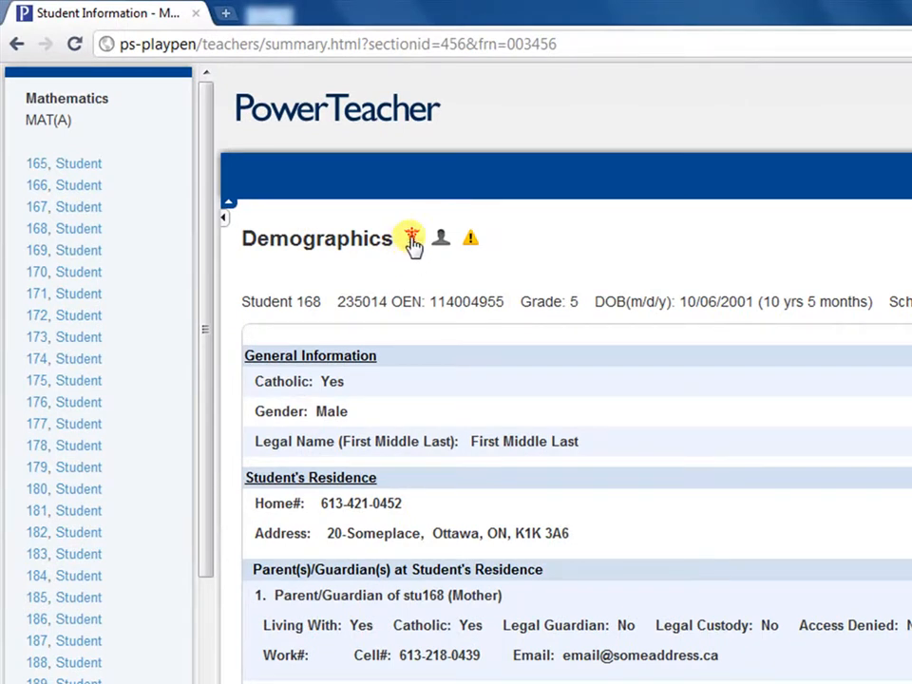
pyautogui.click(408, 237)
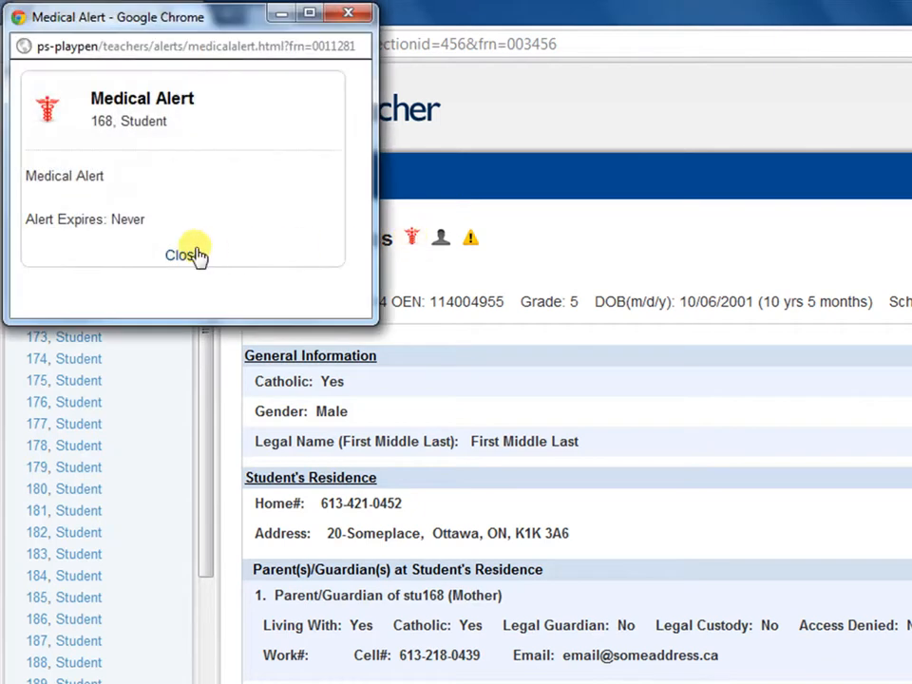
pyautogui.click(183, 255)
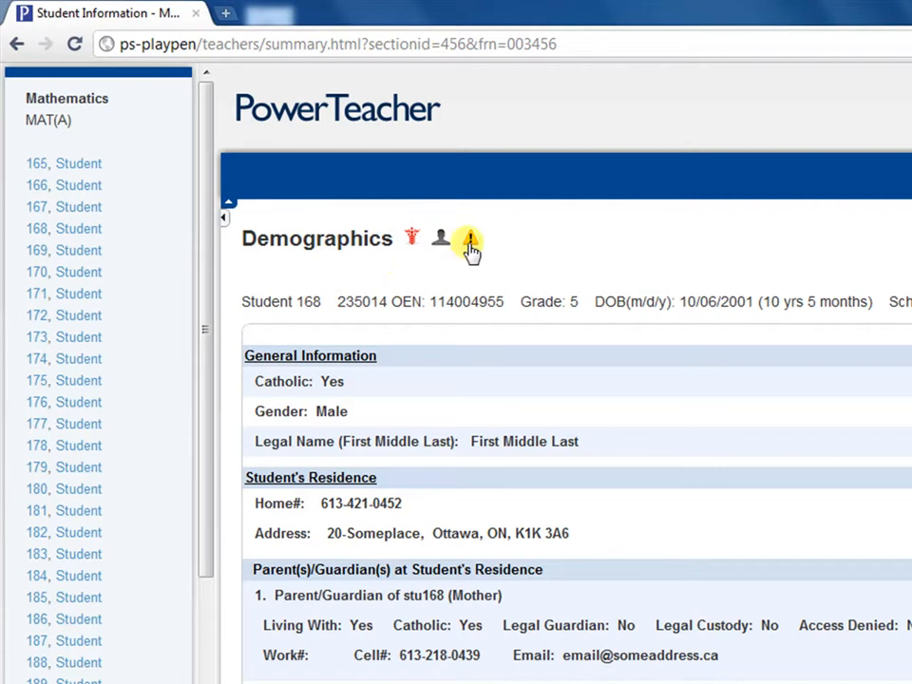
pyautogui.click(466, 238)
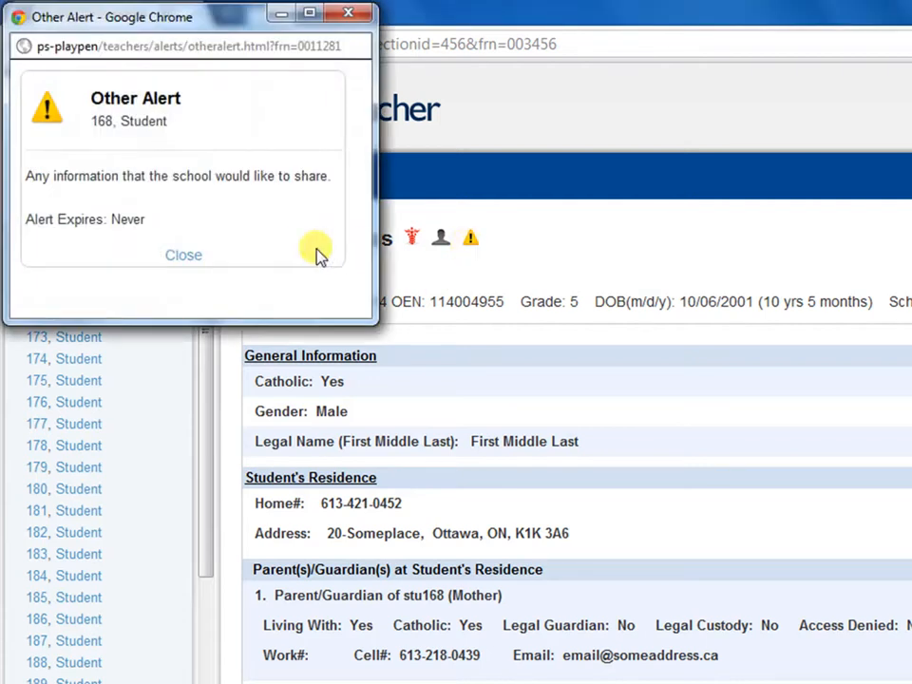
pyautogui.click(184, 255)
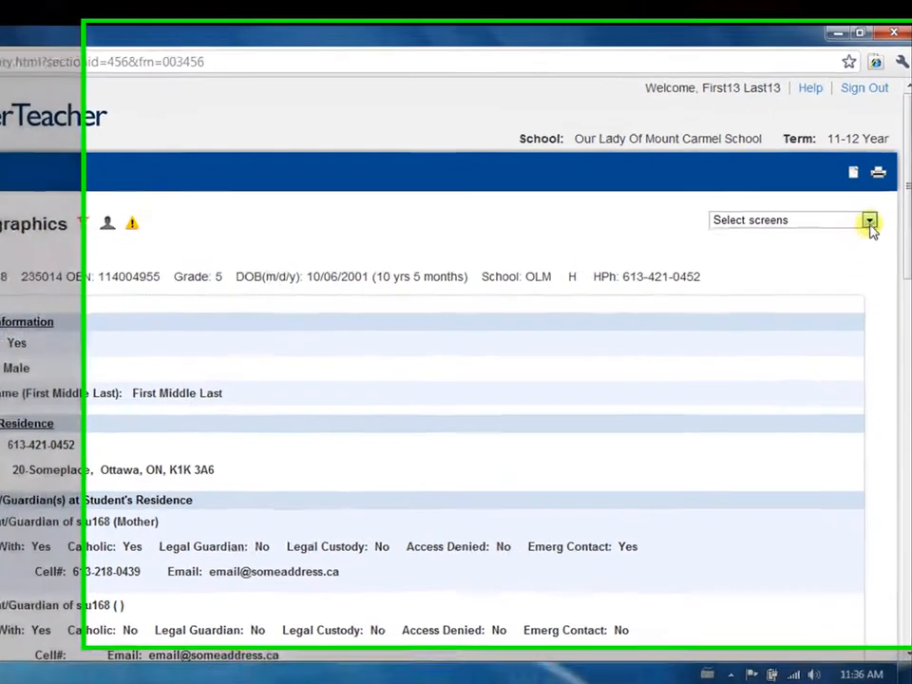
# Show the Meeting Attendance screen and review per-course codes down to the Attendance Codes legend.
pyautogui.click(867, 220)
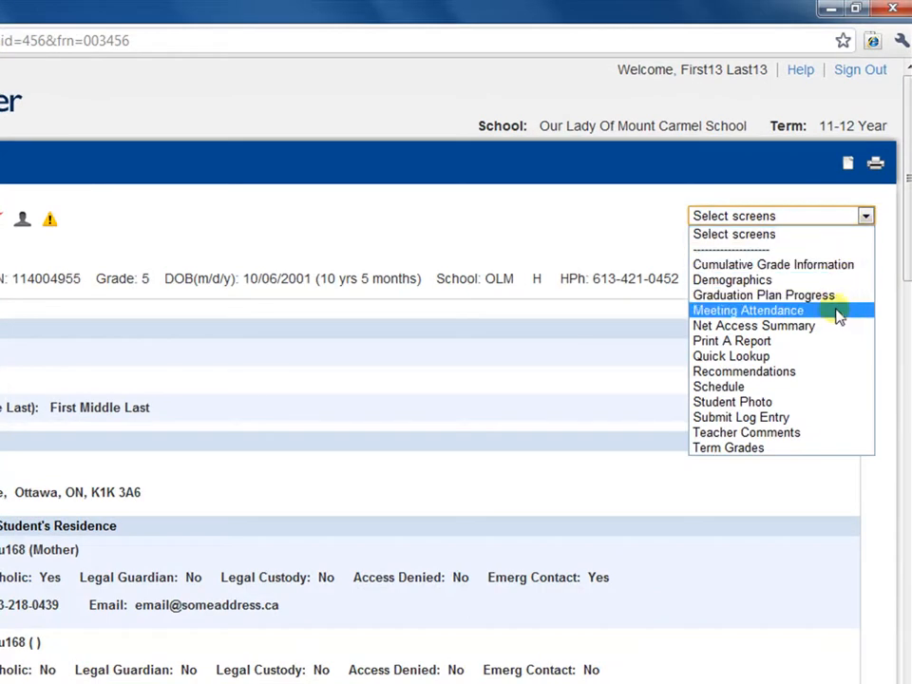
pyautogui.click(747, 310)
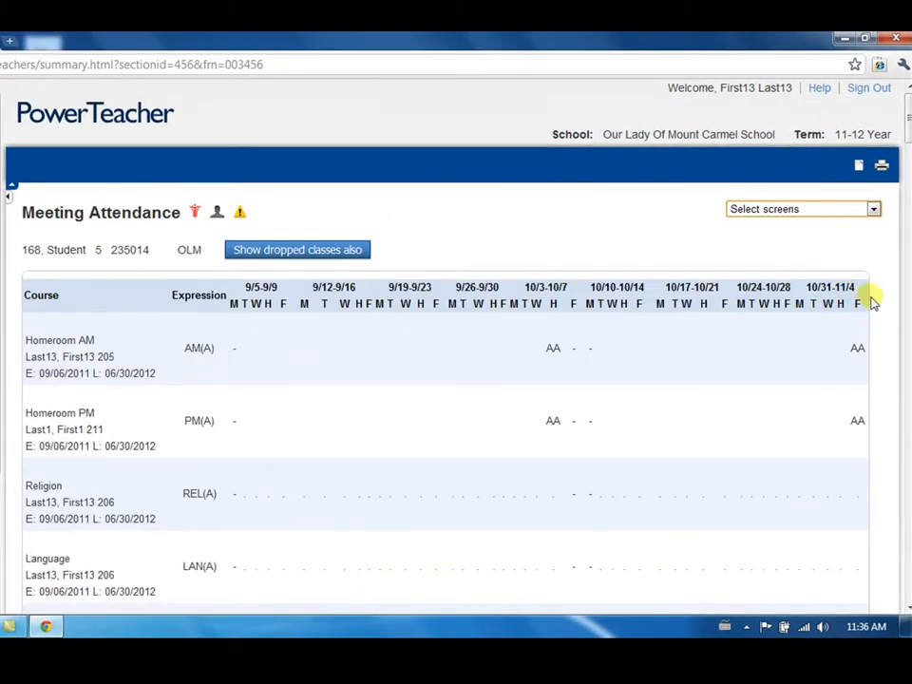
pyautogui.moveTo(880, 308)
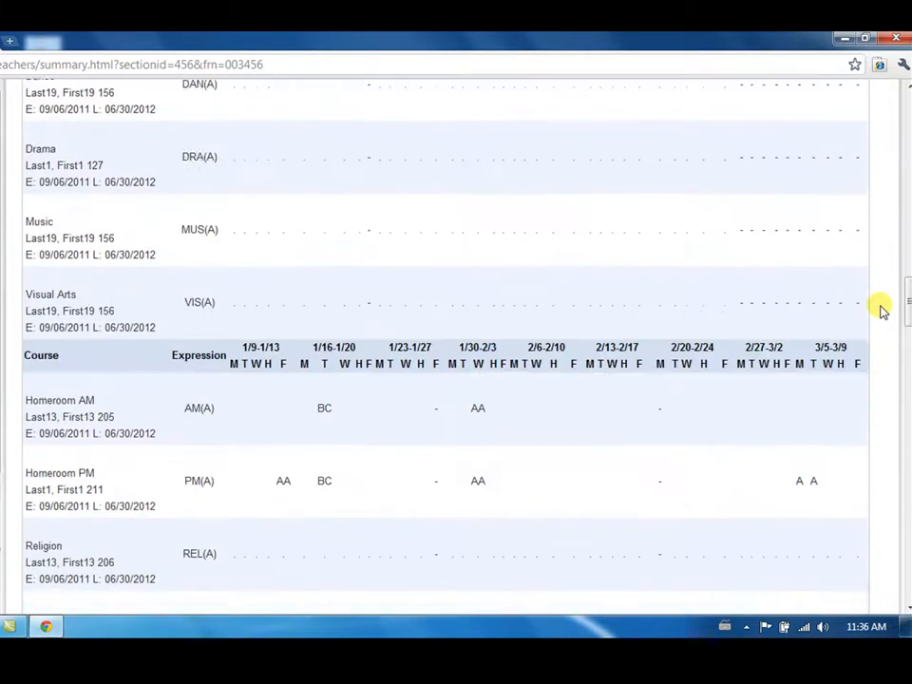
pyautogui.scroll(3)
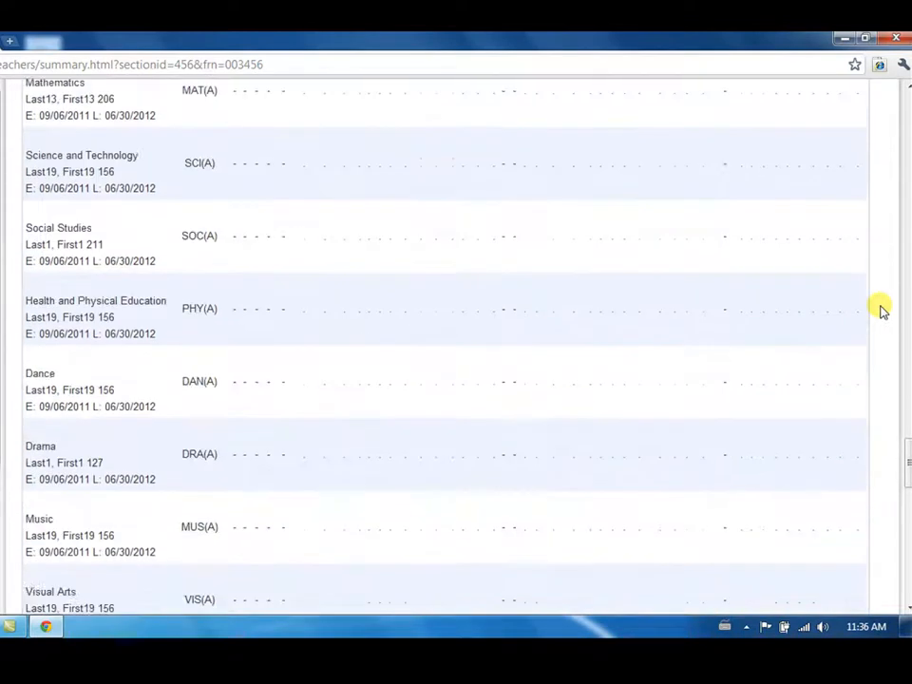
pyautogui.scroll(-3)
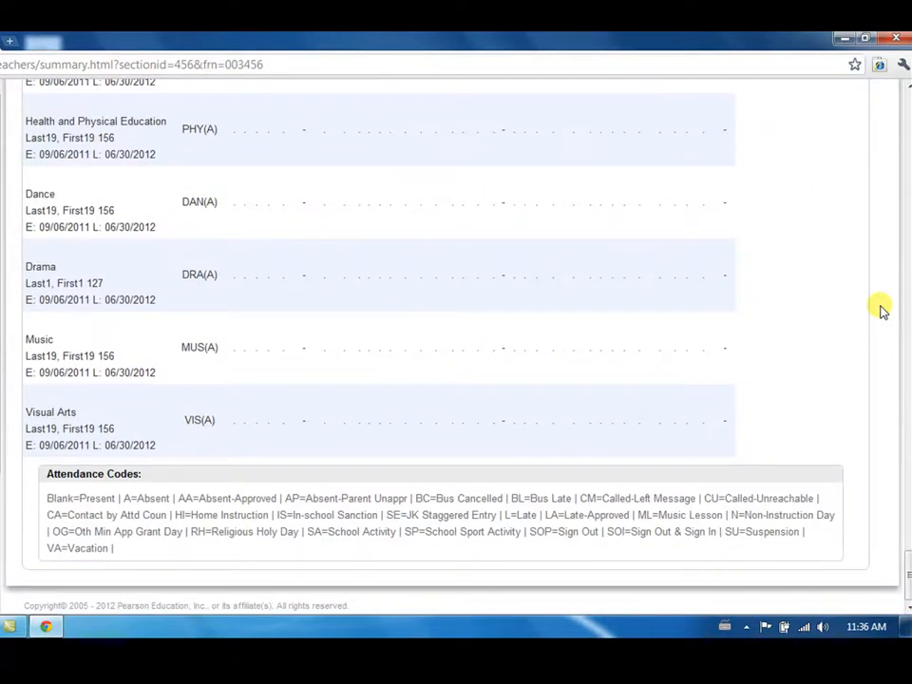
pyautogui.moveTo(879, 310)
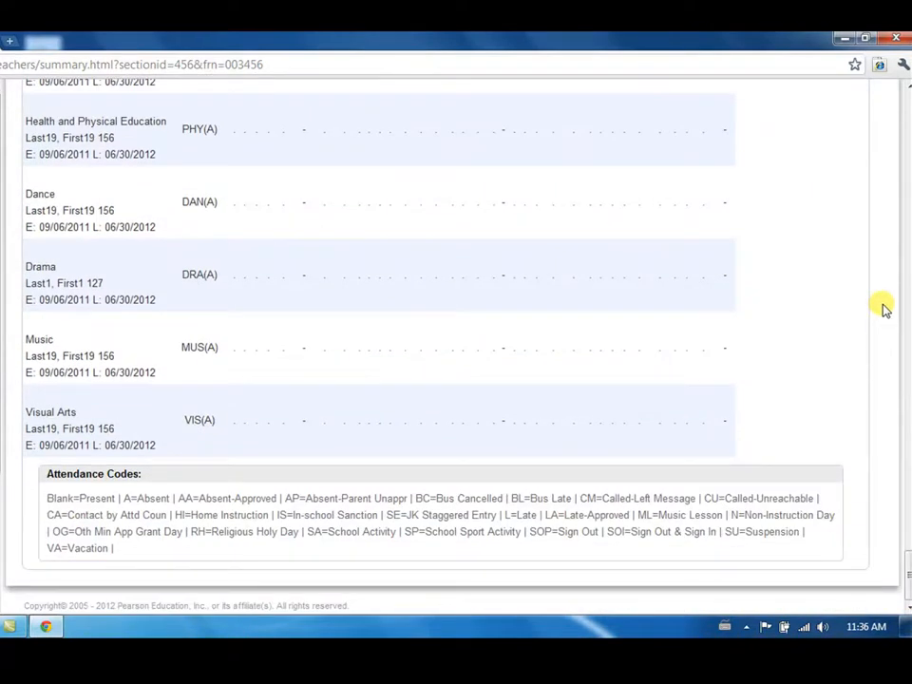
pyautogui.scroll(-3)
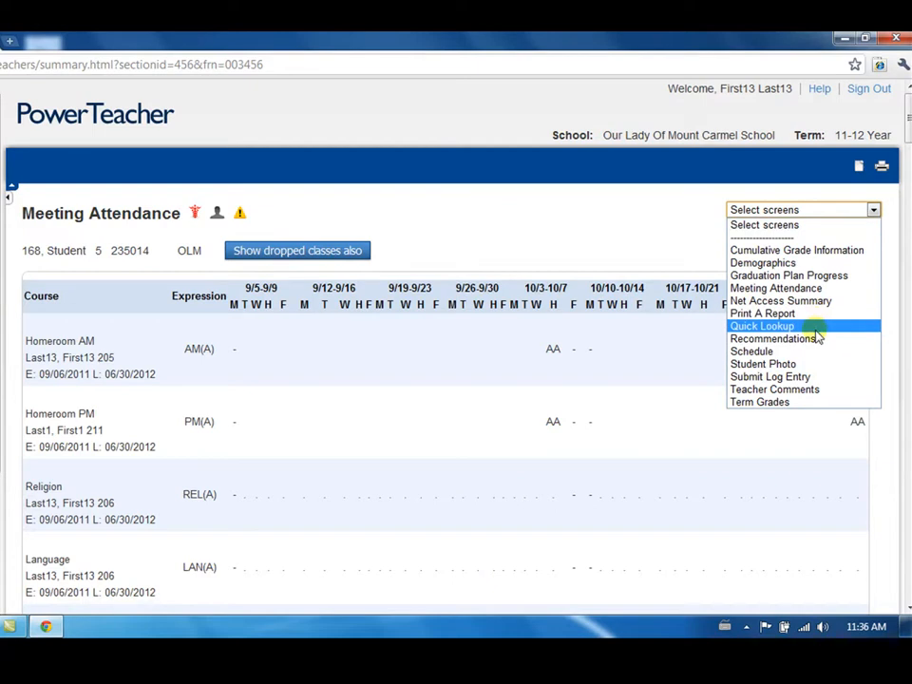
# Show the Quick Lookup attendance-by-class summary for student 168.
pyautogui.click(761, 326)
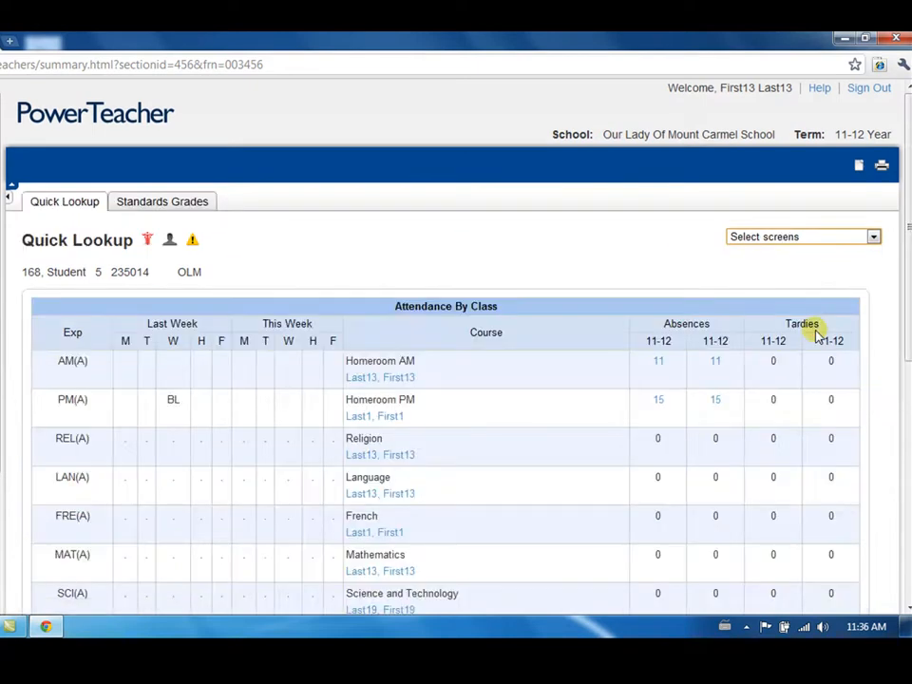
pyautogui.moveTo(884, 339)
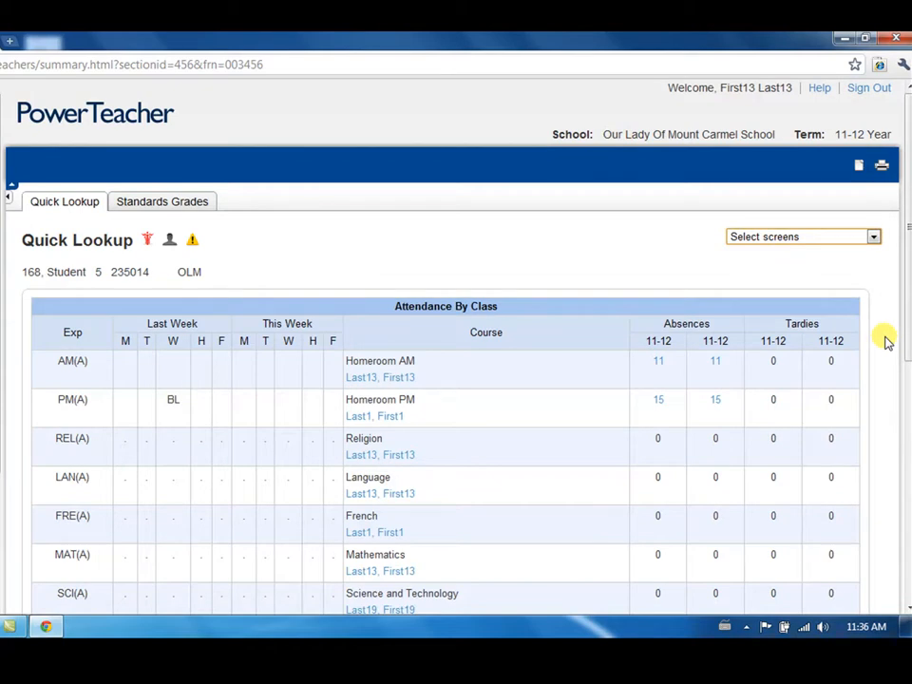
pyautogui.scroll(-3)
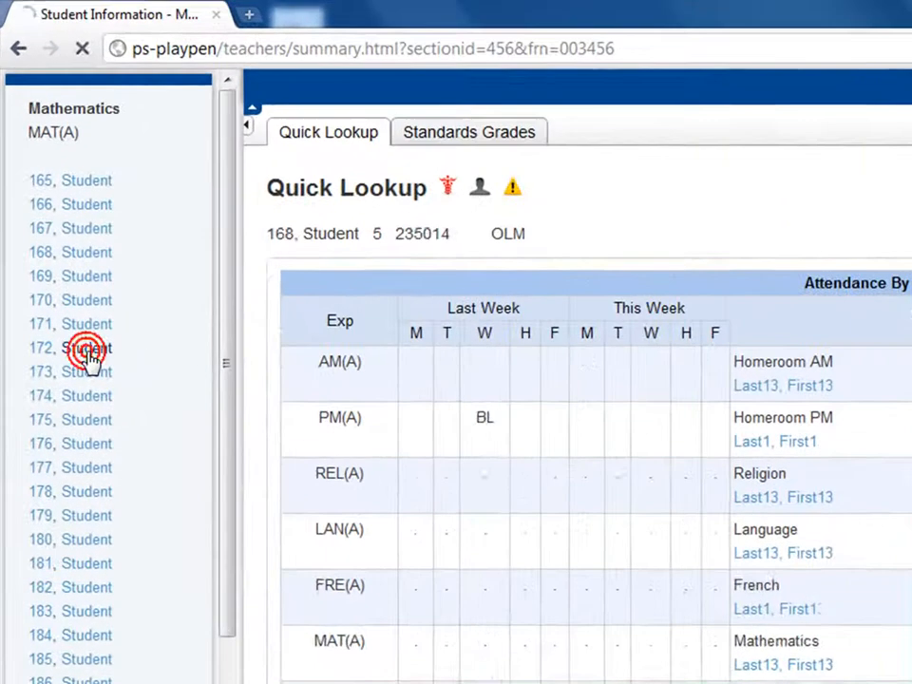
# Move the Quick Lookup to student 172, then to student 175.
pyautogui.click(70, 348)
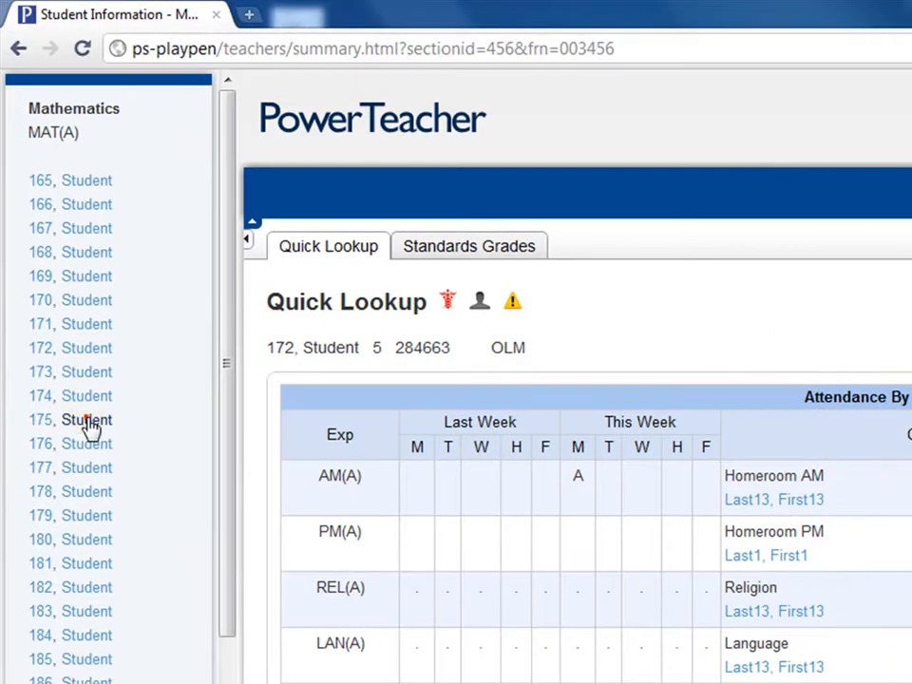
pyautogui.click(72, 419)
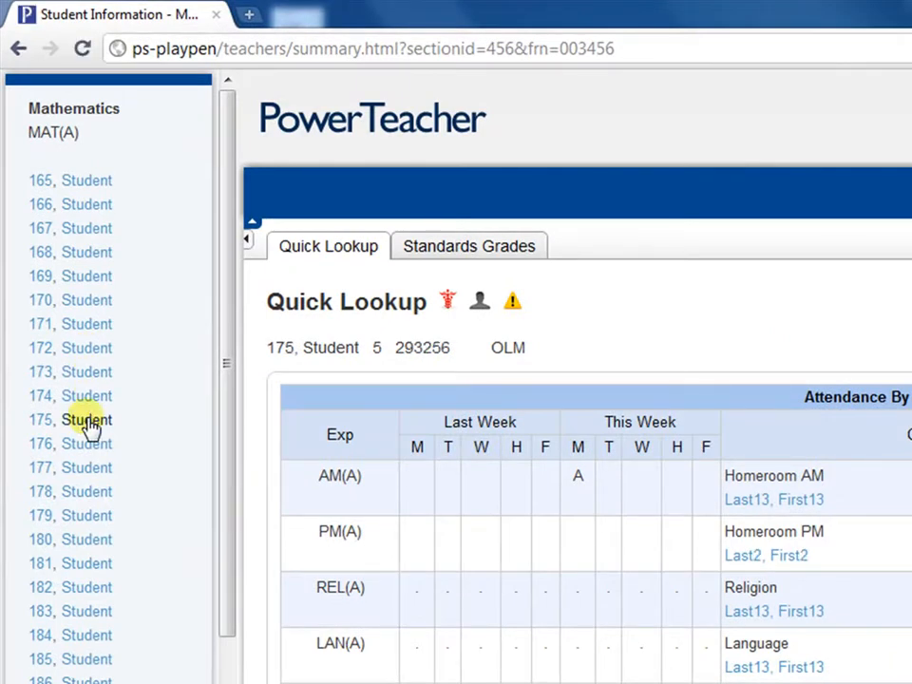